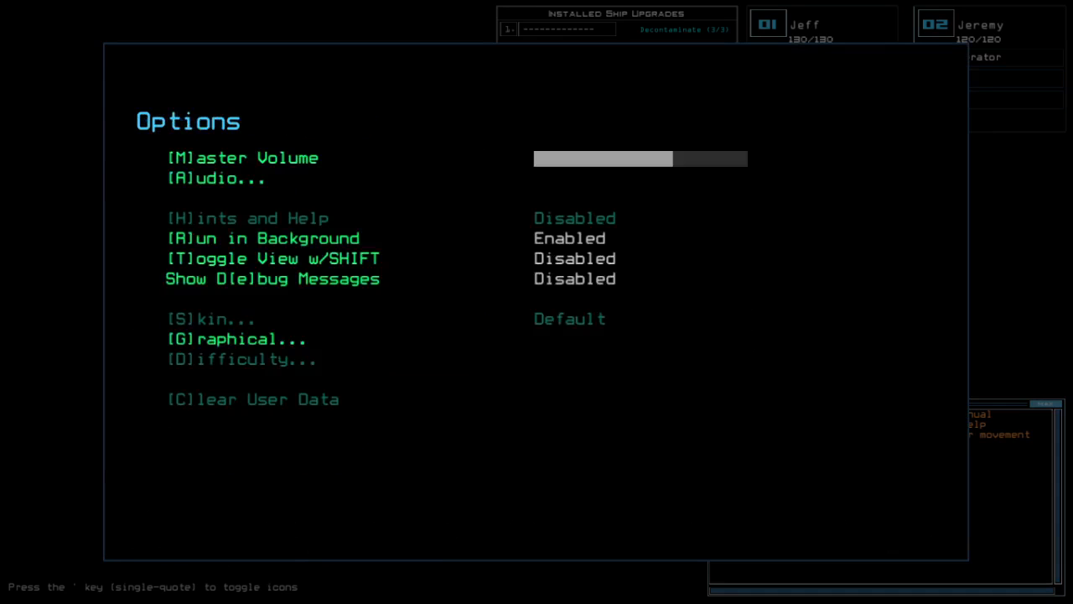
Close options and swap upgrades: Nathan gets Stealth, Interface, Gather; Jeremy gets Generator, Tow.
{"action": "key", "text": "Escape"}
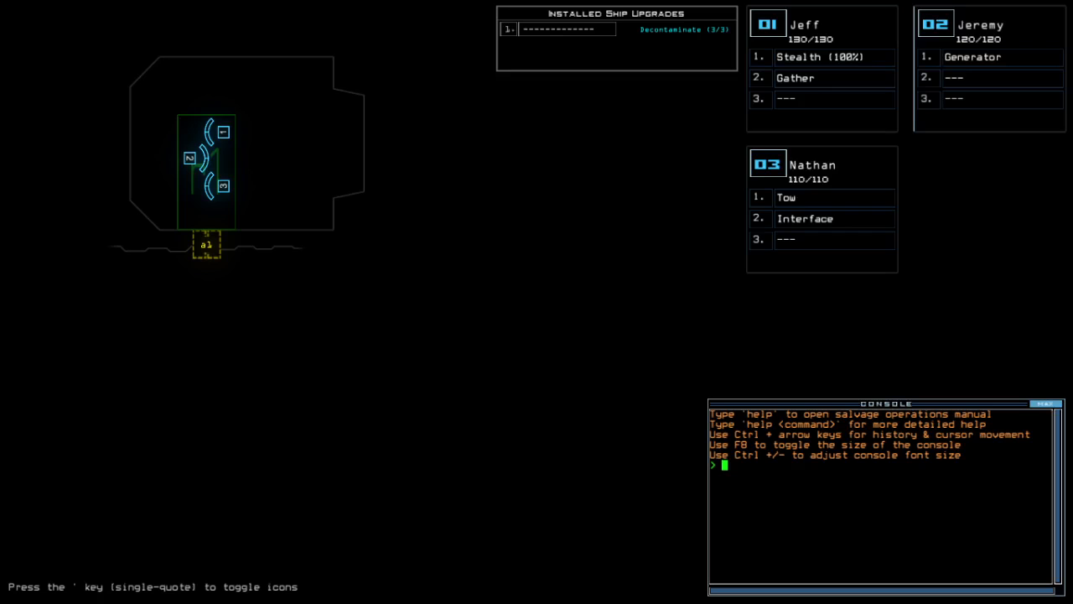
{"action": "key", "text": "Return"}
{"action": "type", "text": "s"}
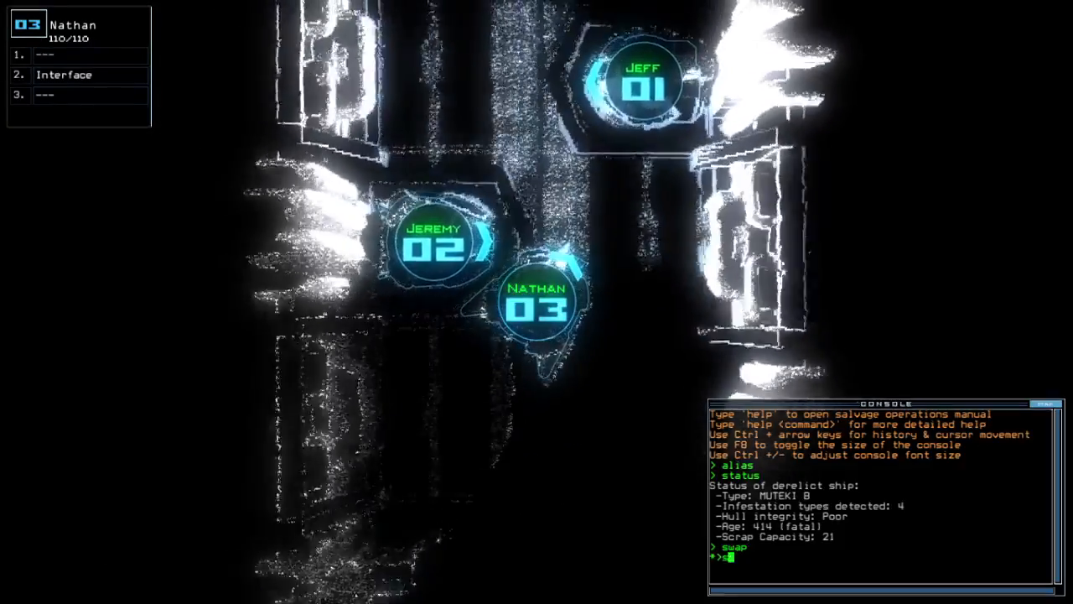
{"action": "key", "text": "Return"}
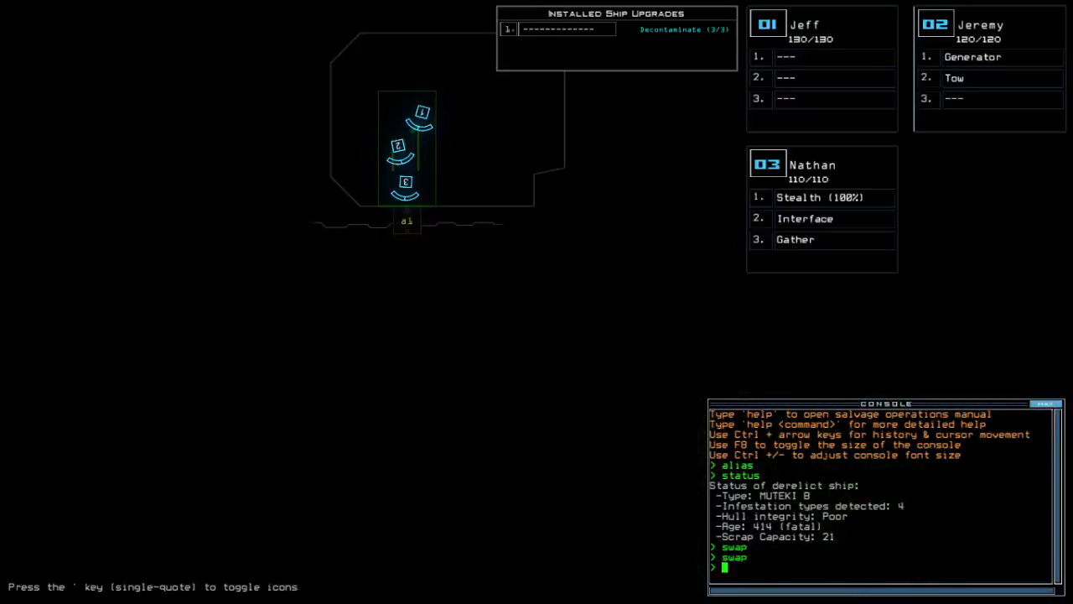
Gather scrap repeatedly, open every door to room r1, and activate generator 2.
{"action": "type", "text": "go"}
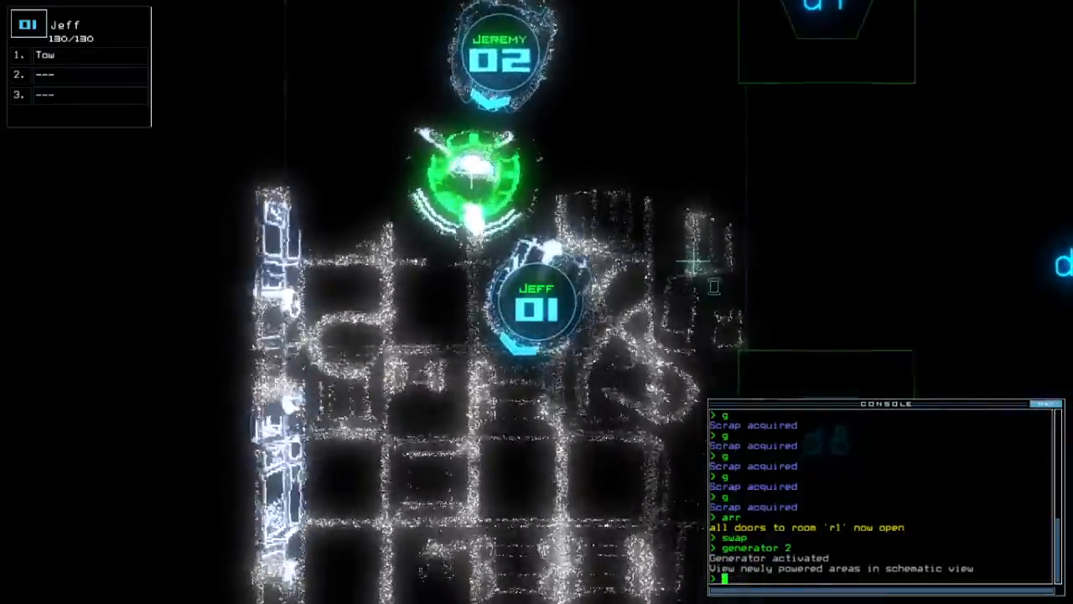
Swap upgrades to drone 5 so Jeff holds Tow, Interface and Stealth.
{"action": "type", "text": "swap S"}
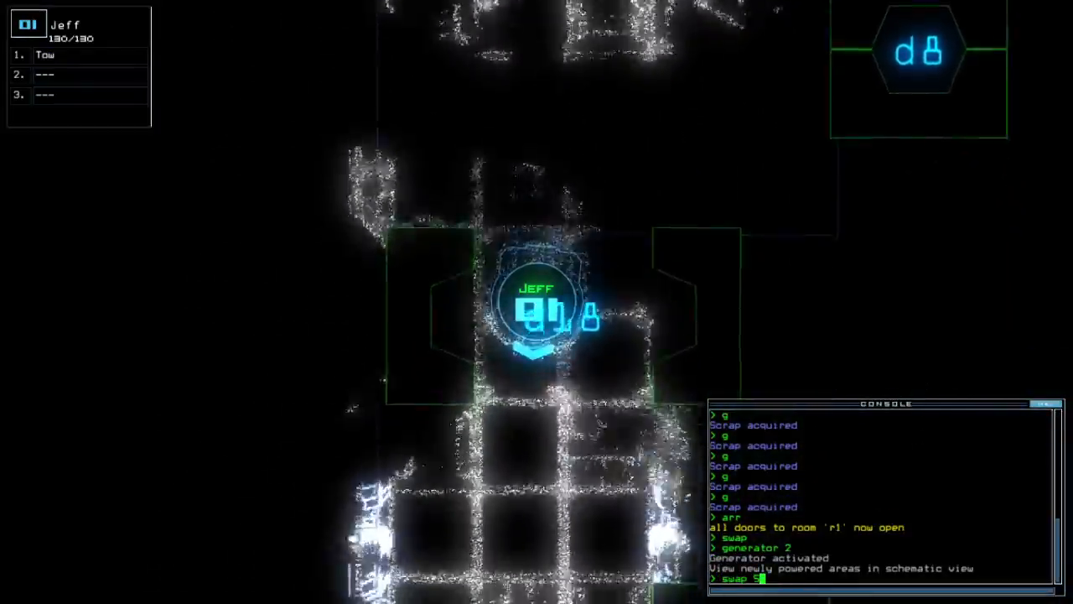
{"action": "key", "text": "Return"}
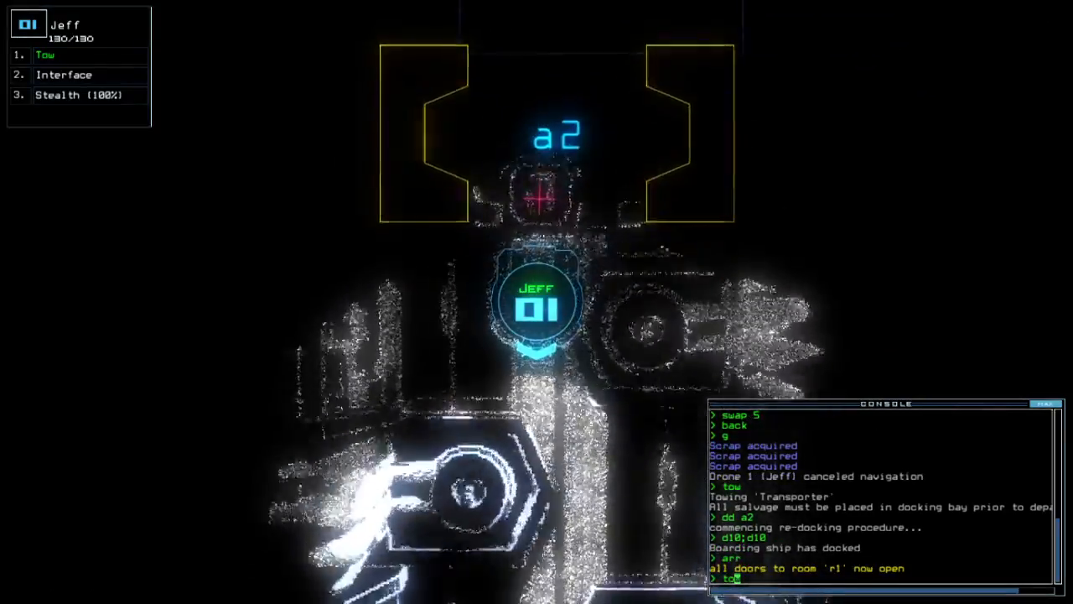
Have Jeff tow the Ship Surveyor toward room r1.
{"action": "key", "text": "Return"}
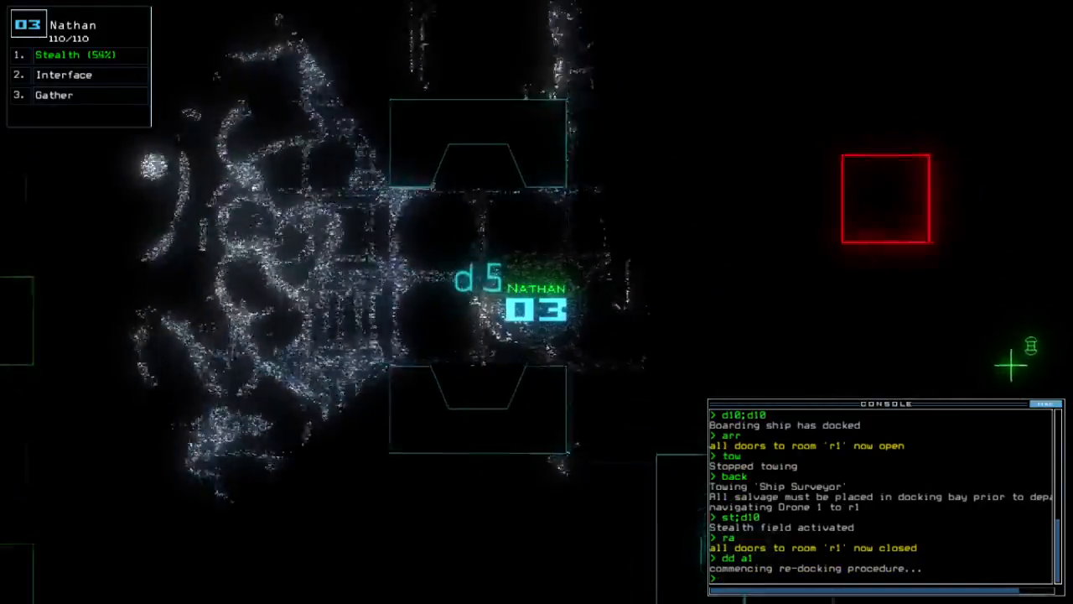
Stop towing, restart the generator, and vent room r3 to space via a2.
{"action": "type", "text": "arr"}
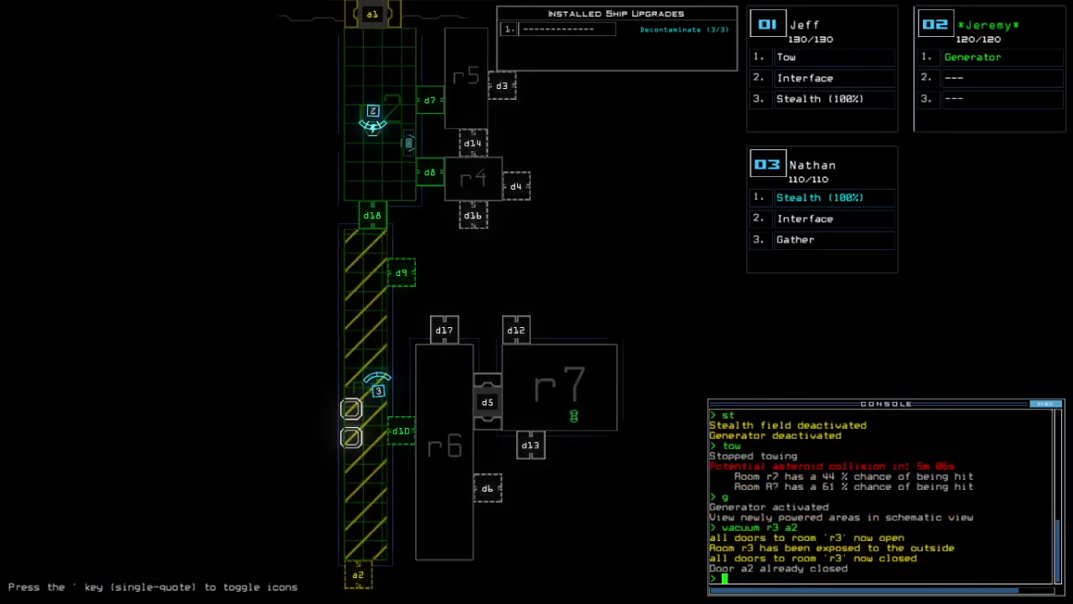
Toggle Nathan's stealth field and close doors d7, d8, d9 and d18.
{"action": "type", "text": "st"}
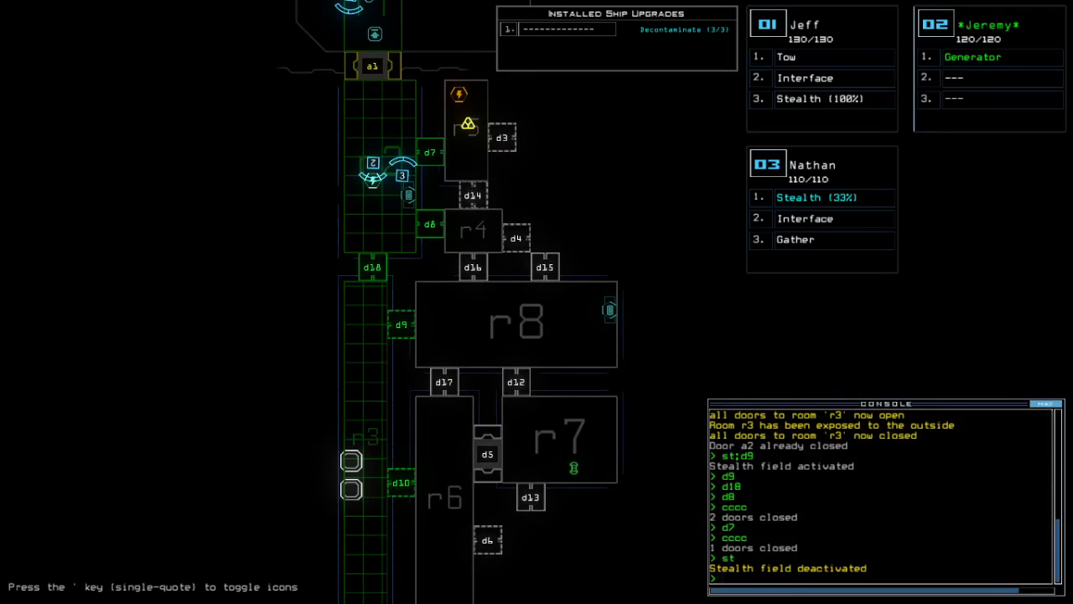
Vent room r3 through a2, close doors d8, d18 and d9, and enable stealth.
{"action": "scroll", "scroll_direction": "down", "scroll_amount": 3}
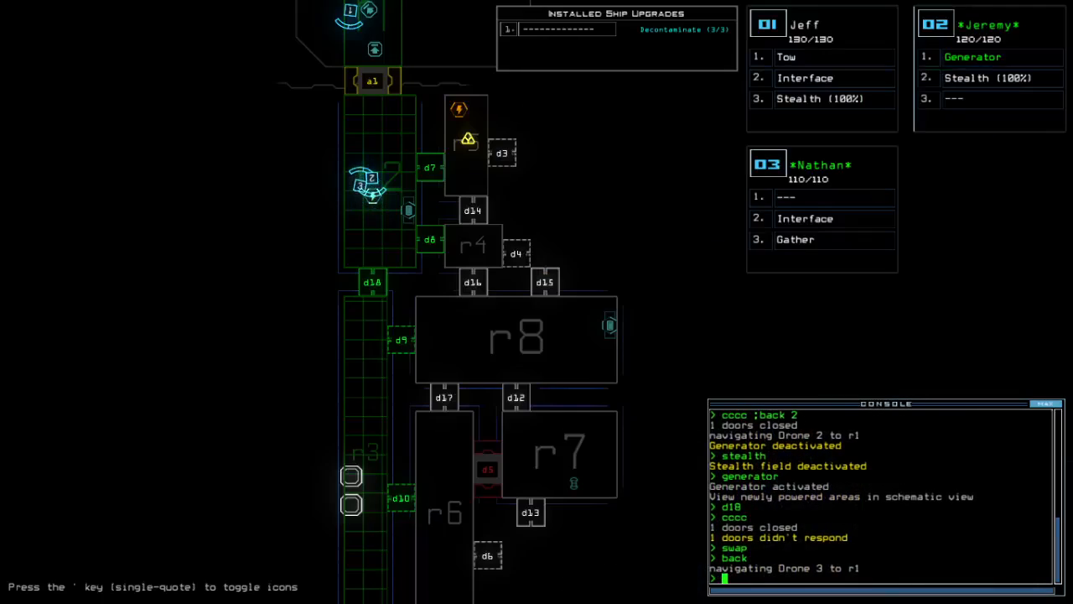
{"action": "type", "text": "d10"}
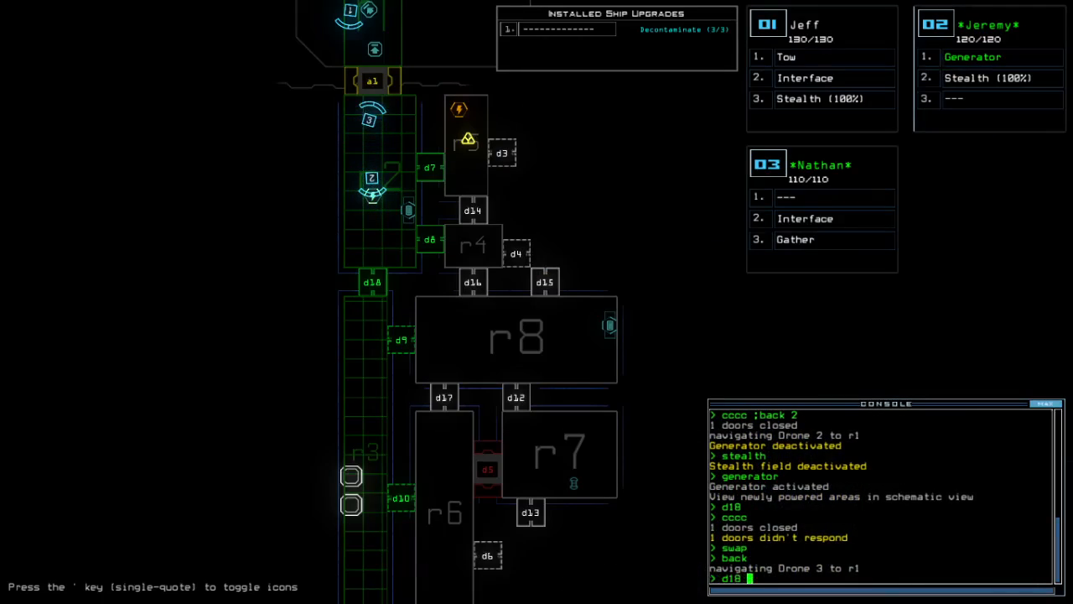
{"action": "type", "text": "vacuum r3 a2"}
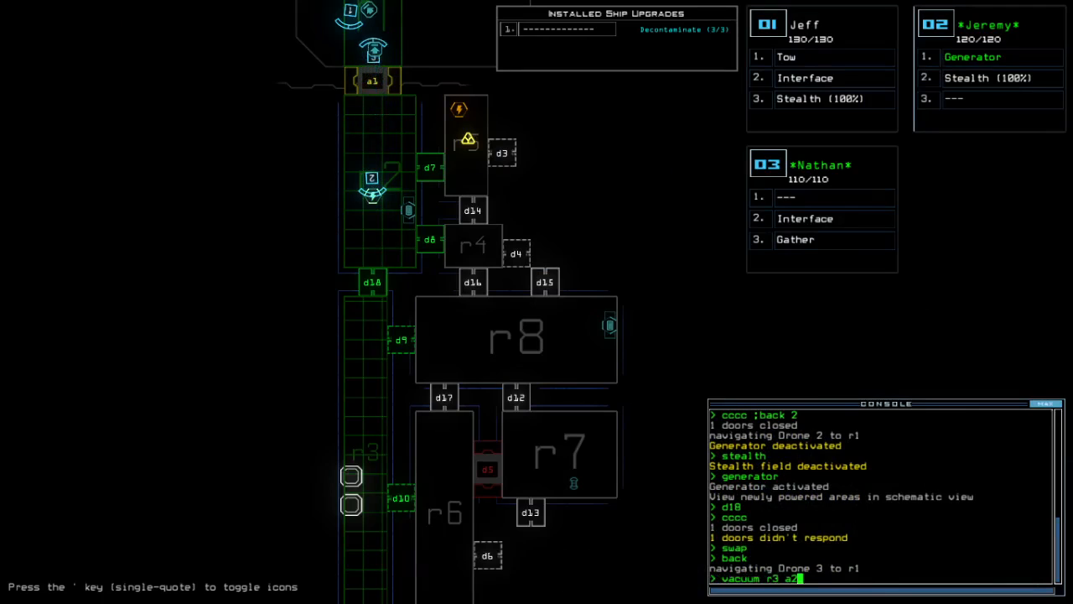
{"action": "key", "text": "Return"}
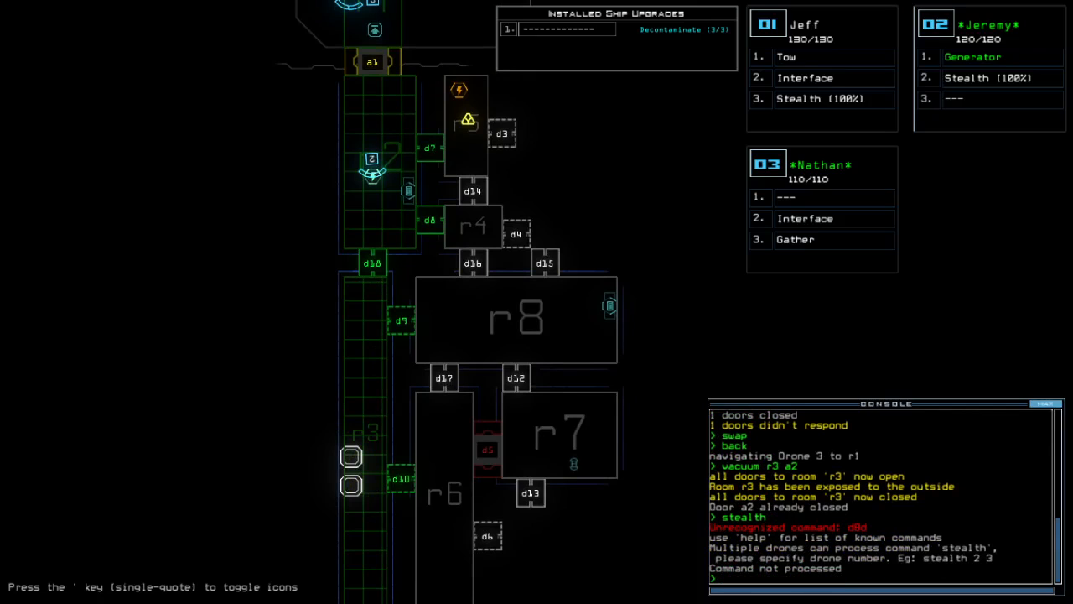
{"action": "type", "text": "d8 d18"}
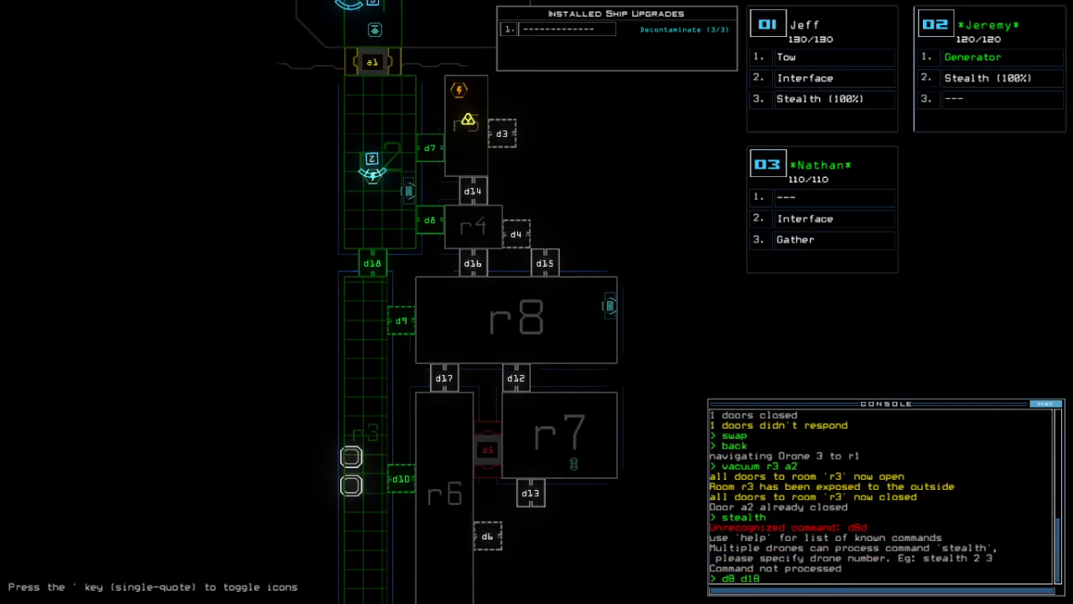
{"action": "type", "text": "d9;stealth"}
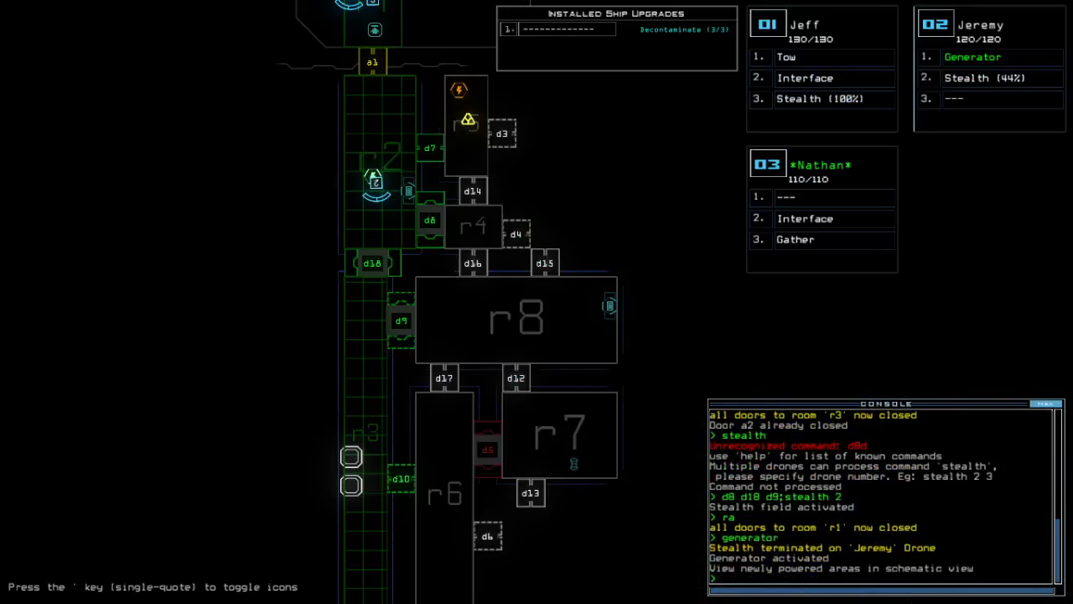
Close doors d8 and d10, switch off stealth and the generator, and run 'f r8'.
{"action": "type", "text": "d8 d10"}
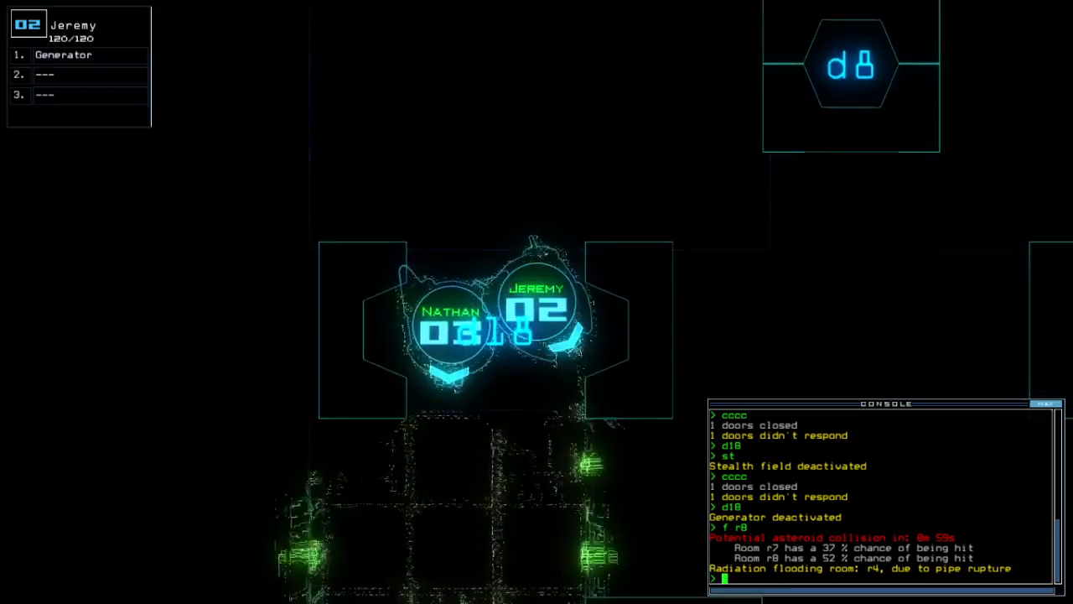
Reactivate the generator and open r3 to space through a2, d18, d9 and d10.
{"action": "type", "text": "generator"}
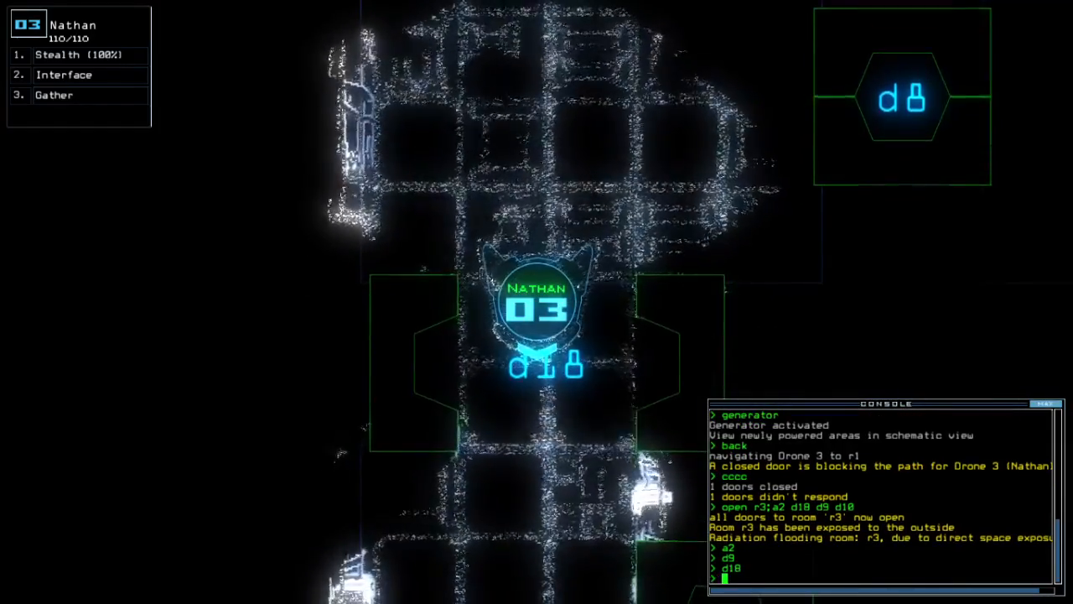
Decontaminate r3, close d18 and d9, and gather two scrap with drone 3.
{"action": "type", "text": "cccc"}
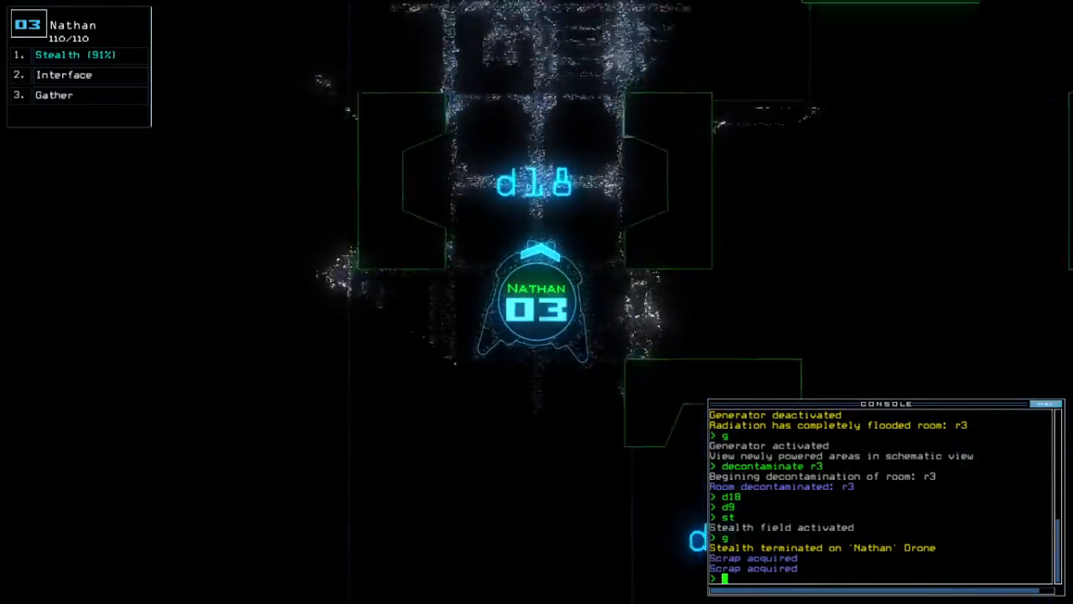
Close the r1 doors with 'cccc' and toggle doors d7 and d18.
{"action": "type", "text": "cccc"}
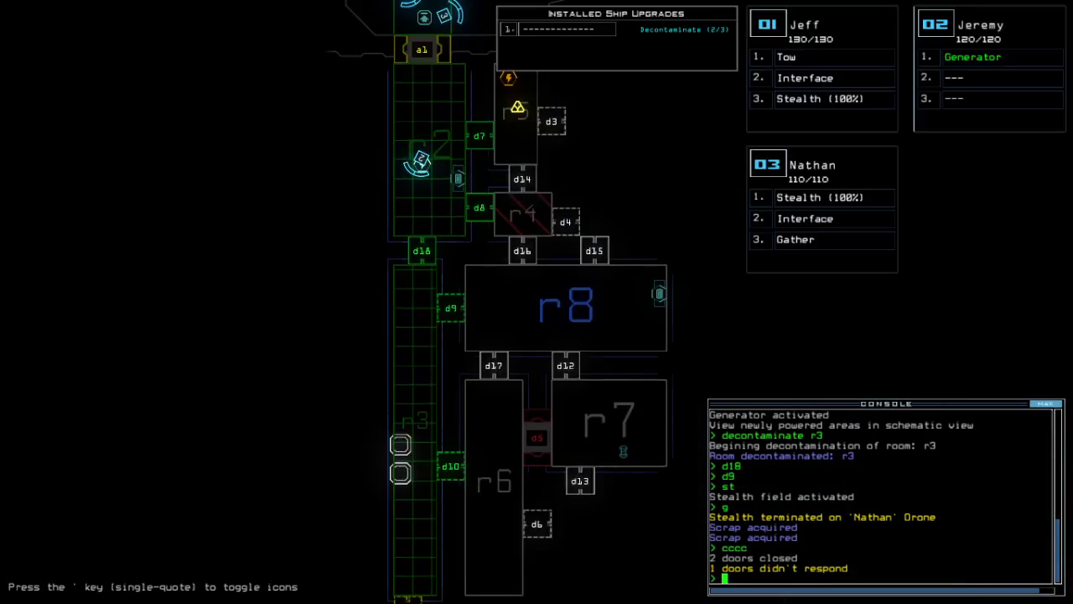
{"action": "type", "text": "d7"}
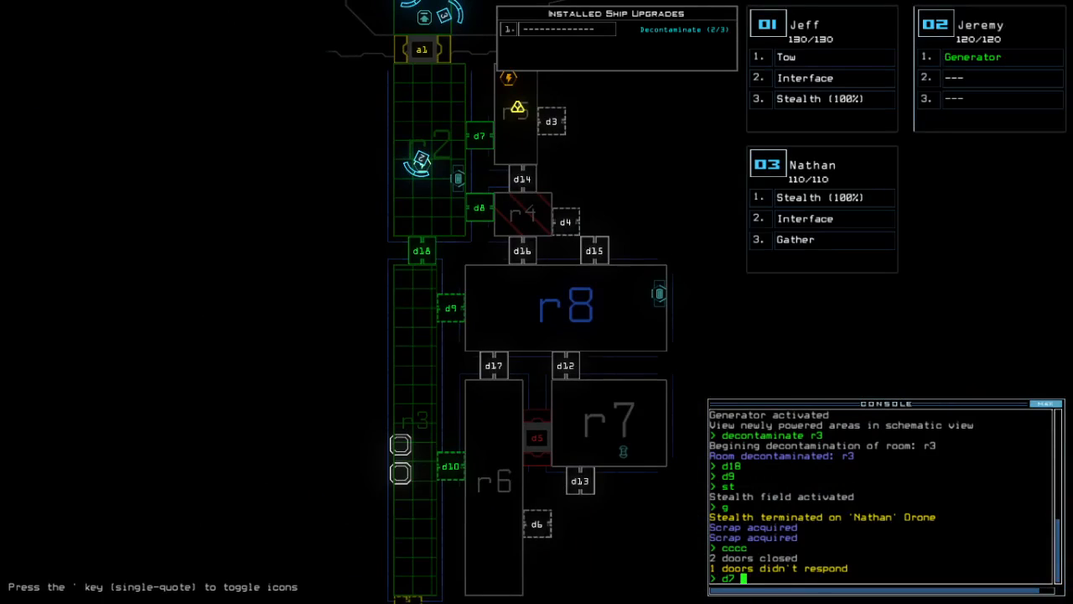
{"action": "type", "text": "d18"}
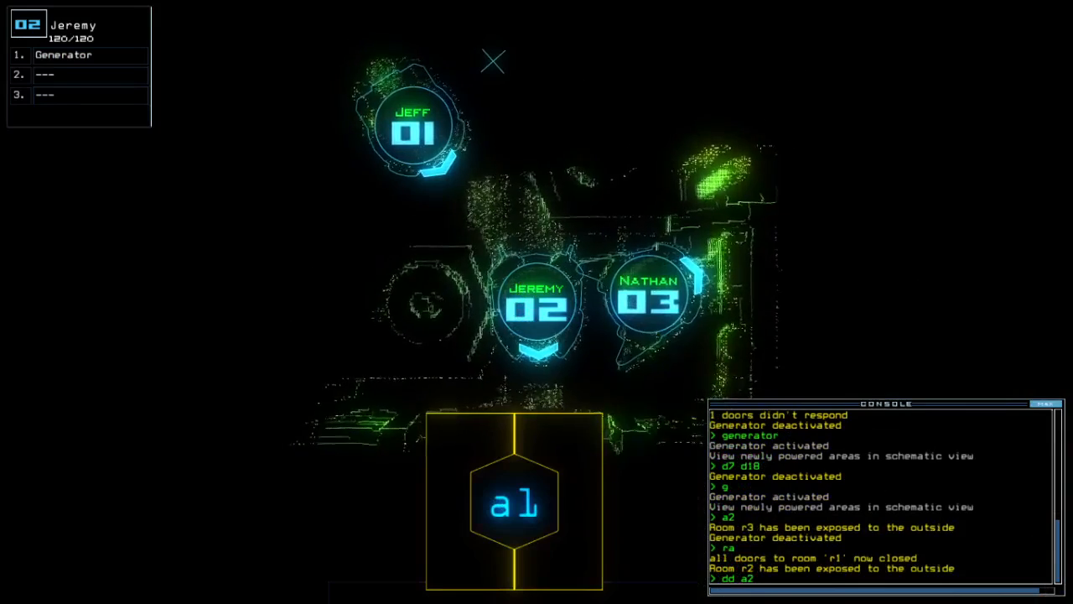
Re-dock the boarding ship at a2 and begin decontaminating room r3.
{"action": "key", "text": "Return"}
{"action": "type", "text": "a2"}
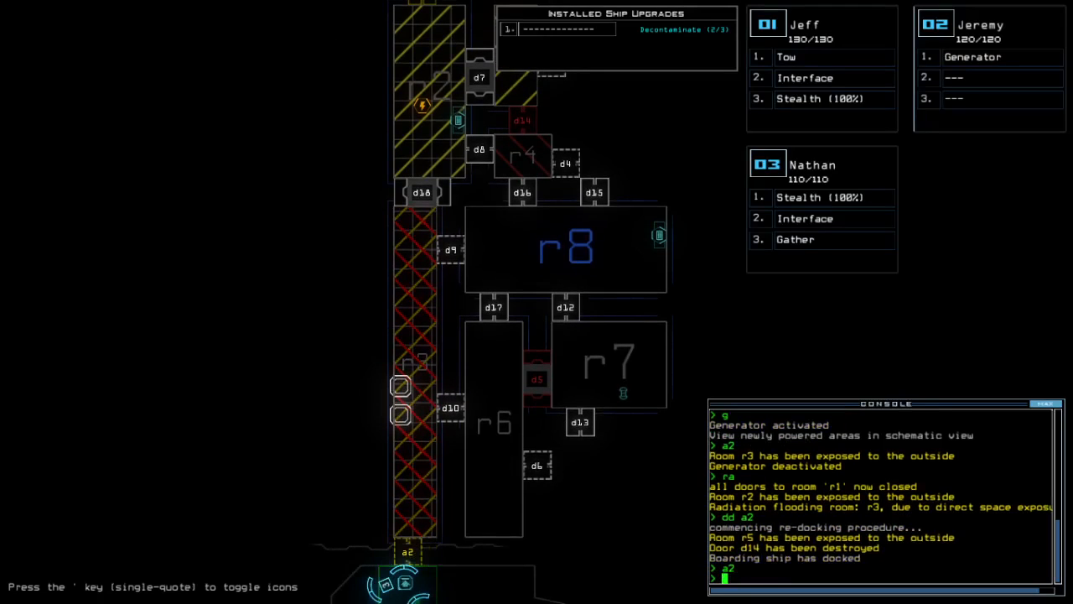
{"action": "type", "text": "decontaminate r3"}
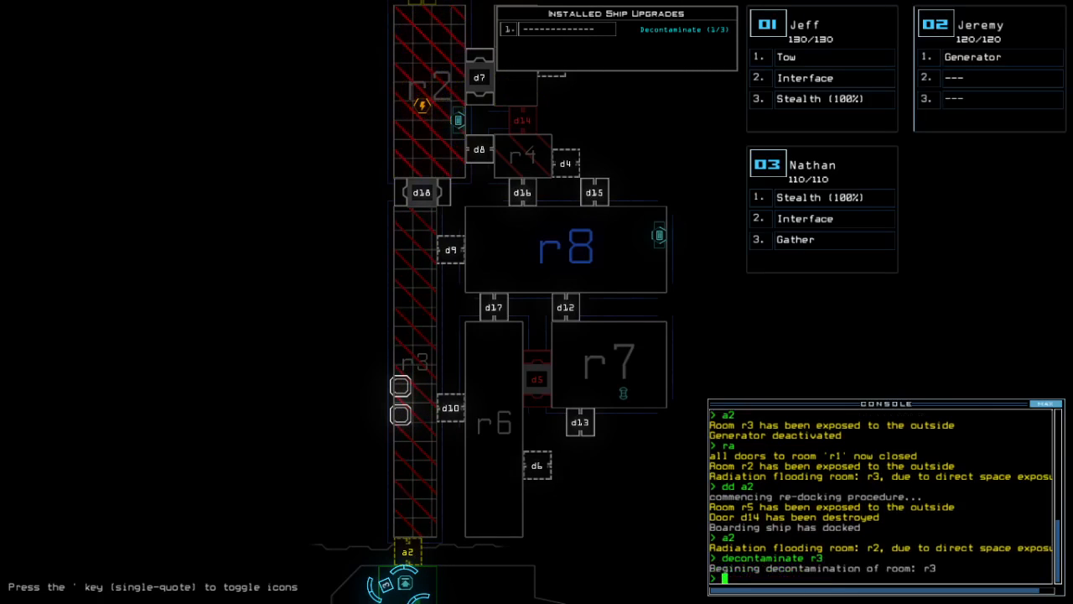
{"action": "type", "text": "decontaminate"}
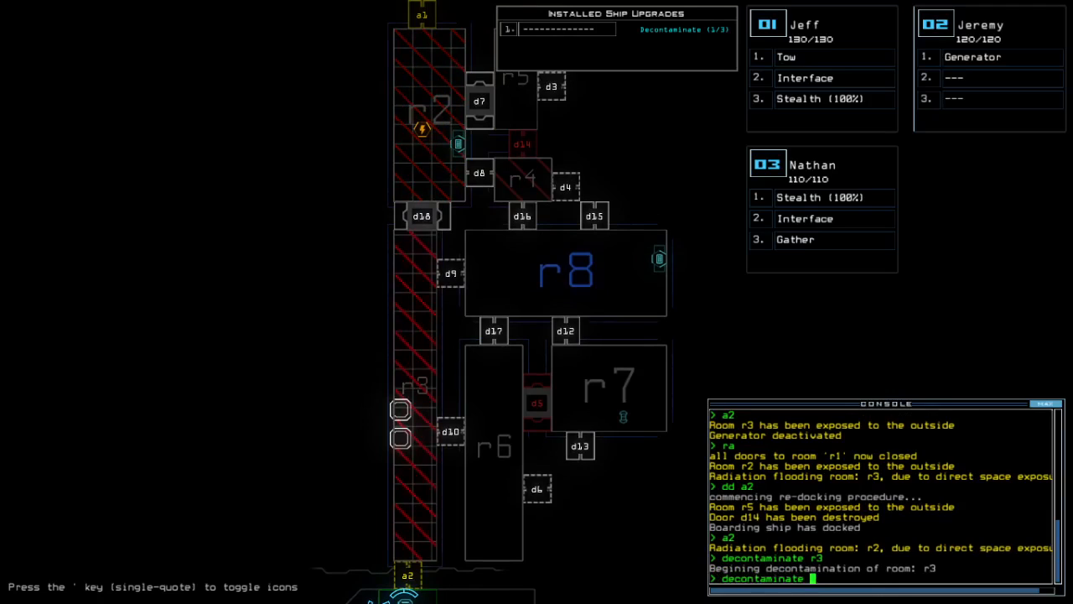
{"action": "type", "text": "r2"}
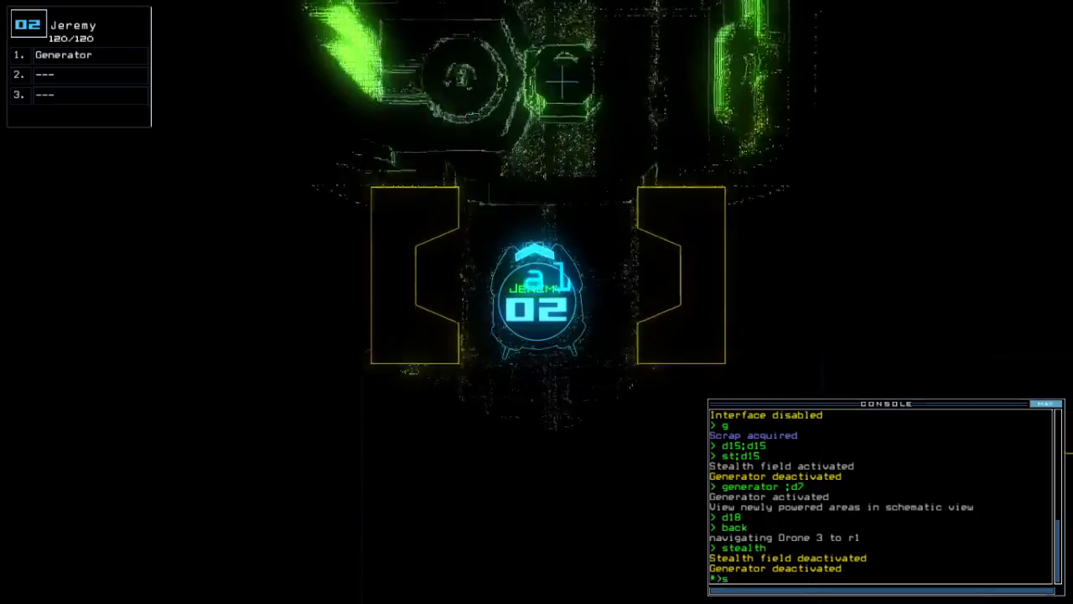
Swap the Stealth module onto Jeremy's drone, toggle the generator and d3, and run stealth.
{"action": "type", "text": "swap"}
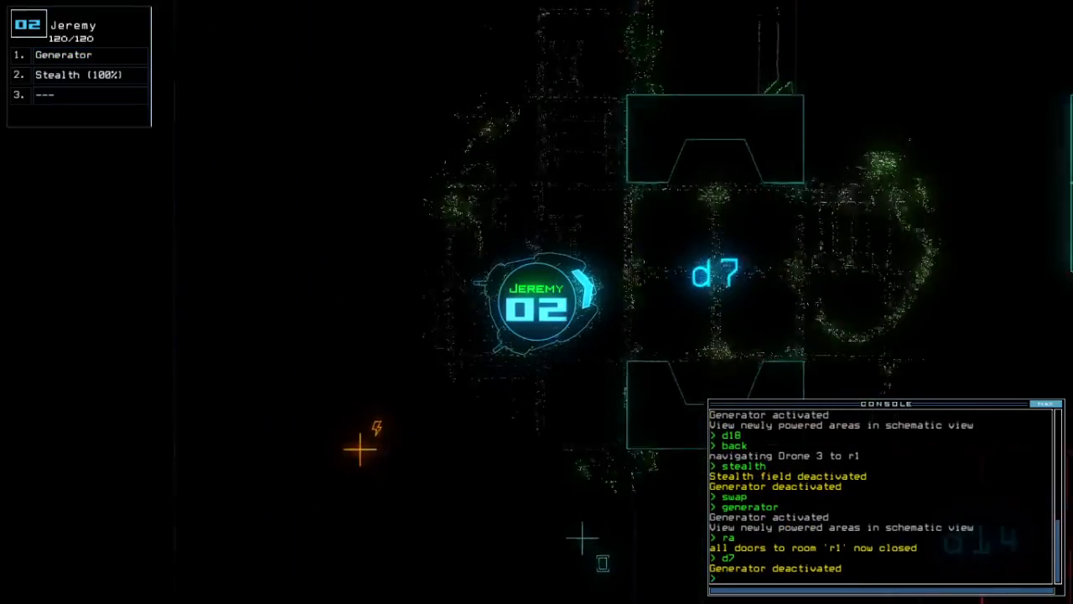
{"action": "type", "text": "generator ;d3"}
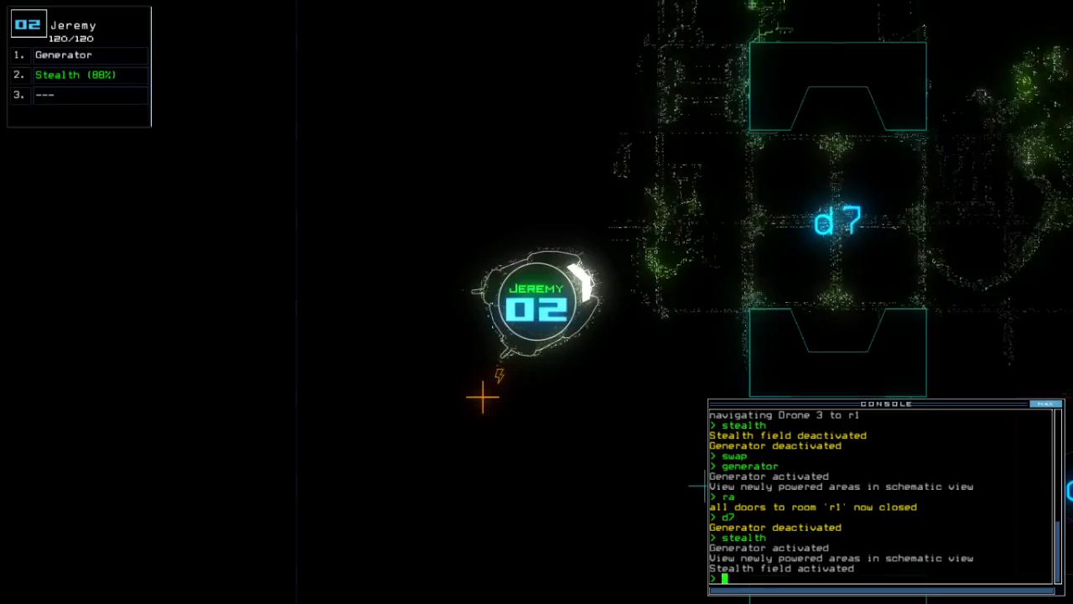
{"action": "type", "text": "stealth"}
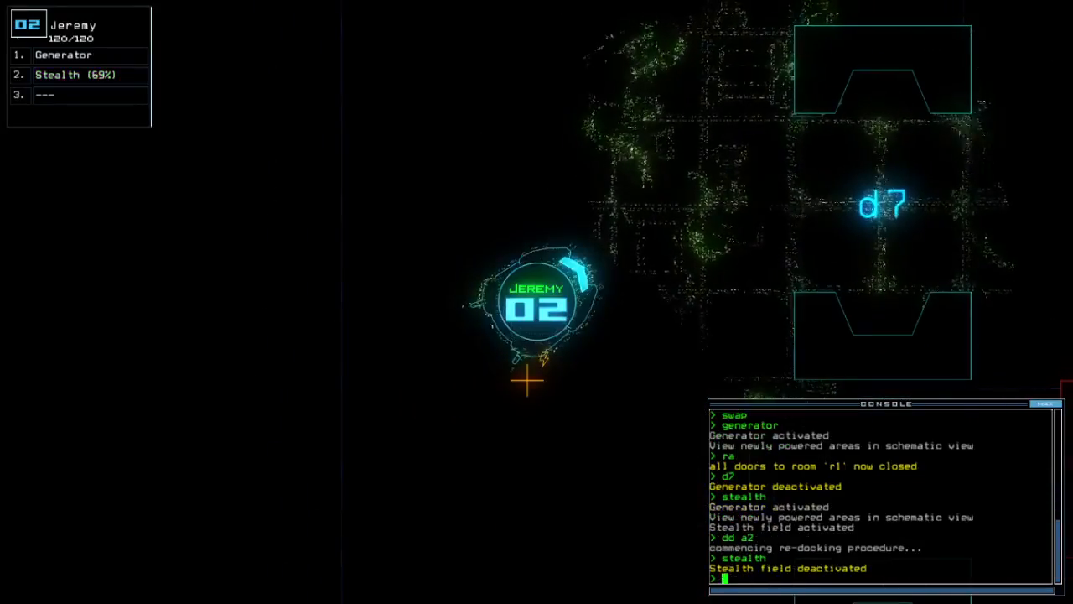
{"action": "type", "text": "stealth"}
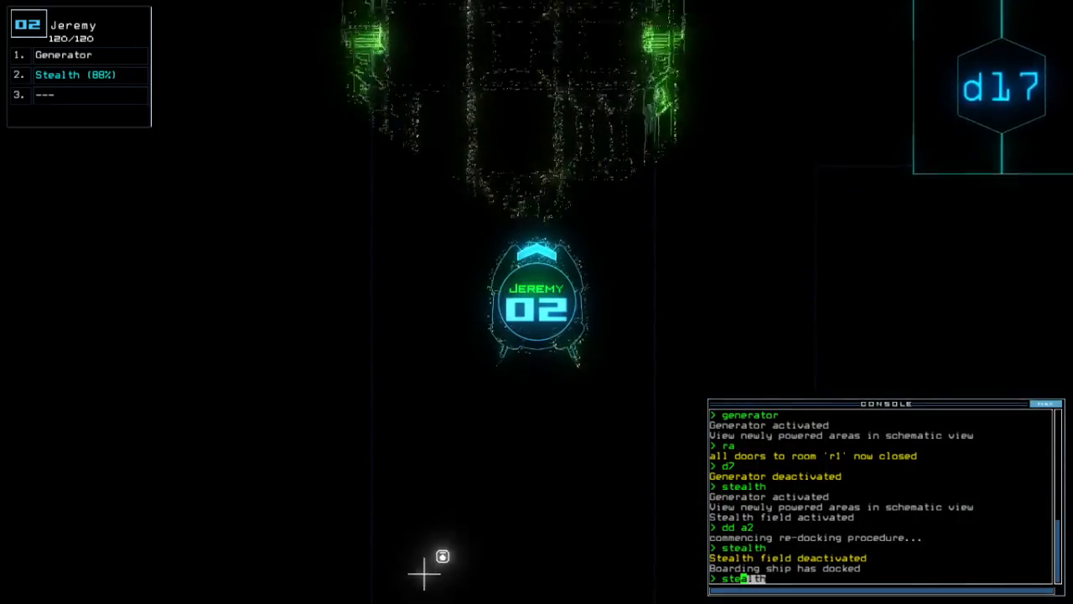
Turn Jeremy's stealth field back on and open all doors to room r1.
{"action": "key", "text": "Return"}
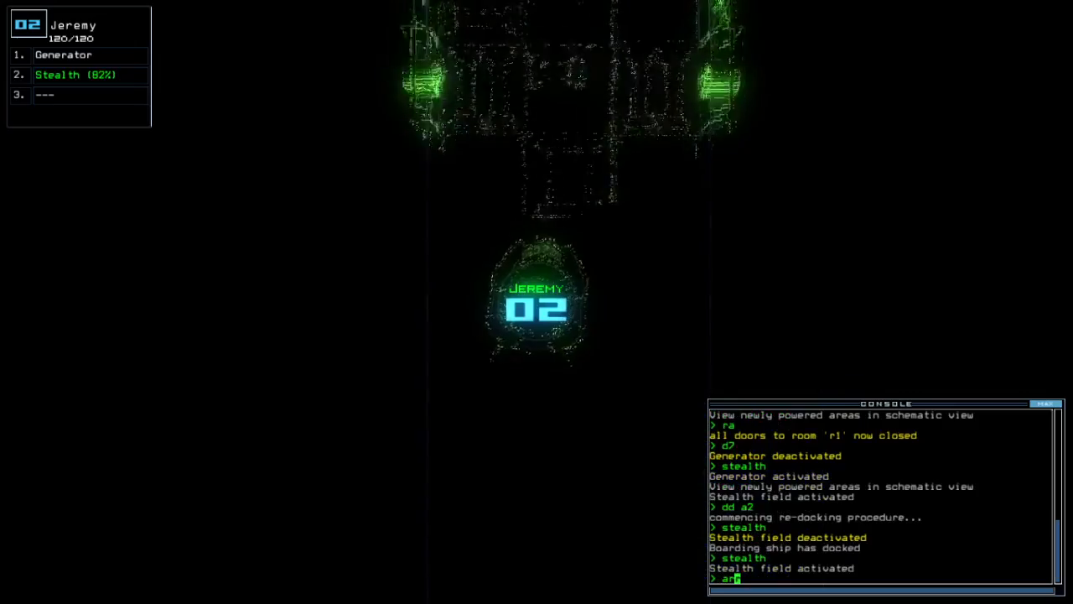
{"action": "key", "text": "Return"}
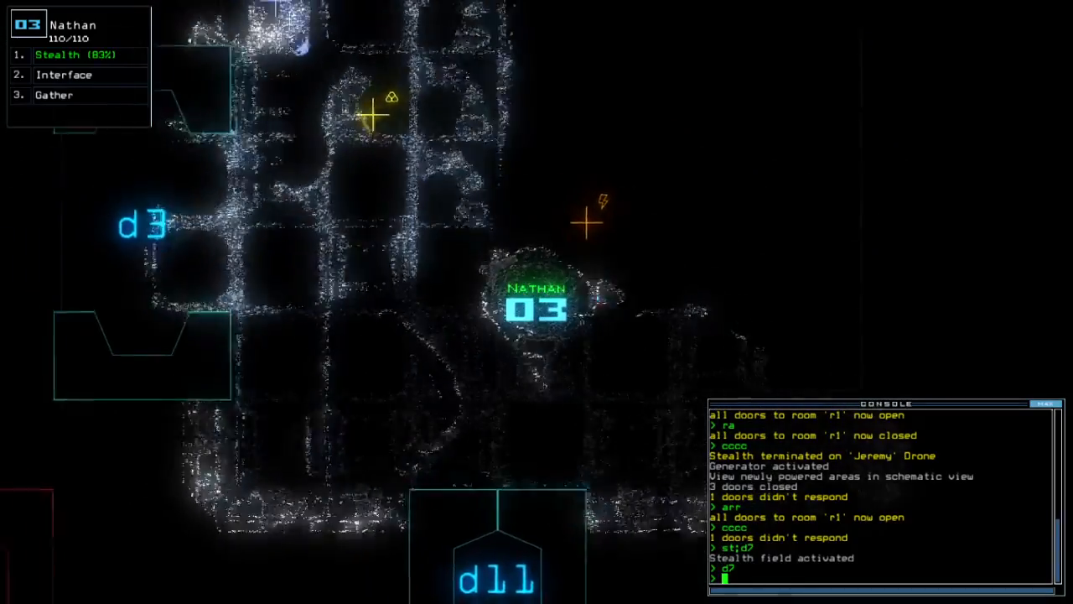
Send Nathan's drone toward door d7.
{"action": "key", "text": "Escape"}
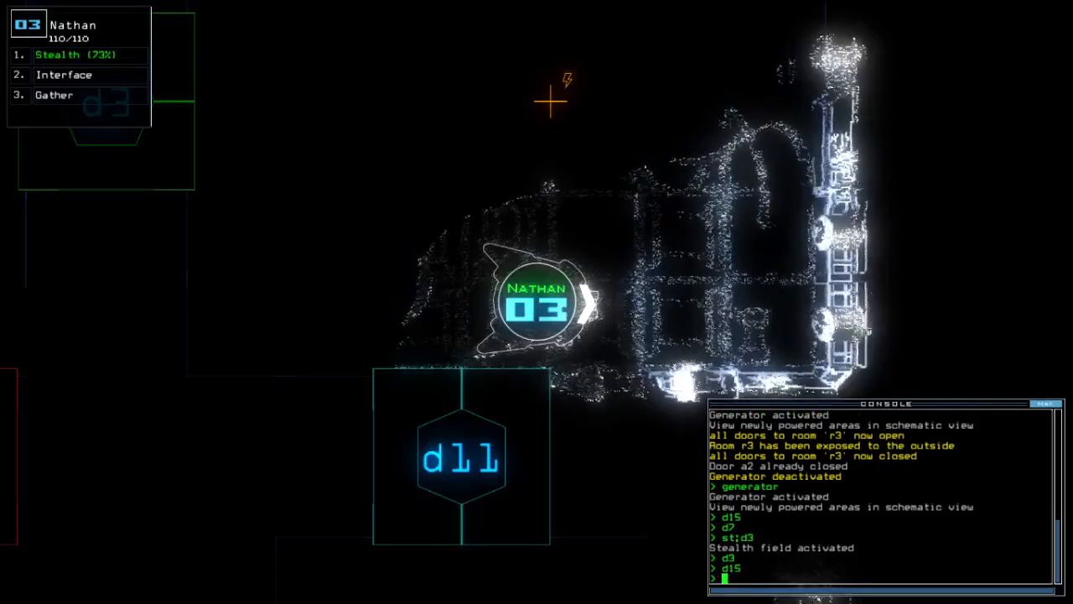
Stealth Nathan, toggle d7 to bring the drones home, and dismiss the 1038-point score screen.
{"action": "type", "text": "stealth"}
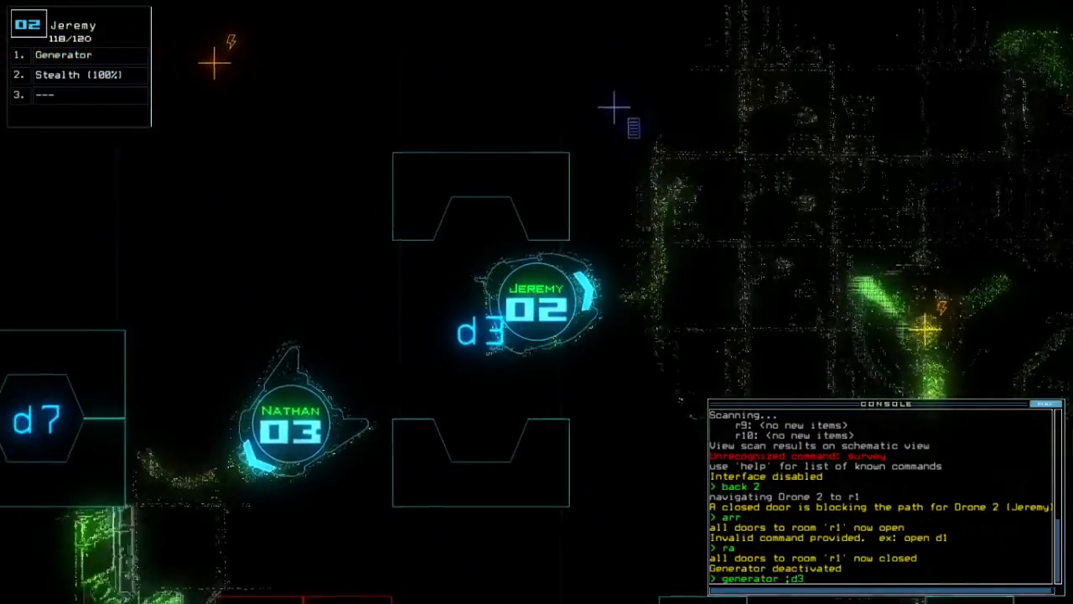
{"action": "type", "text": "d7"}
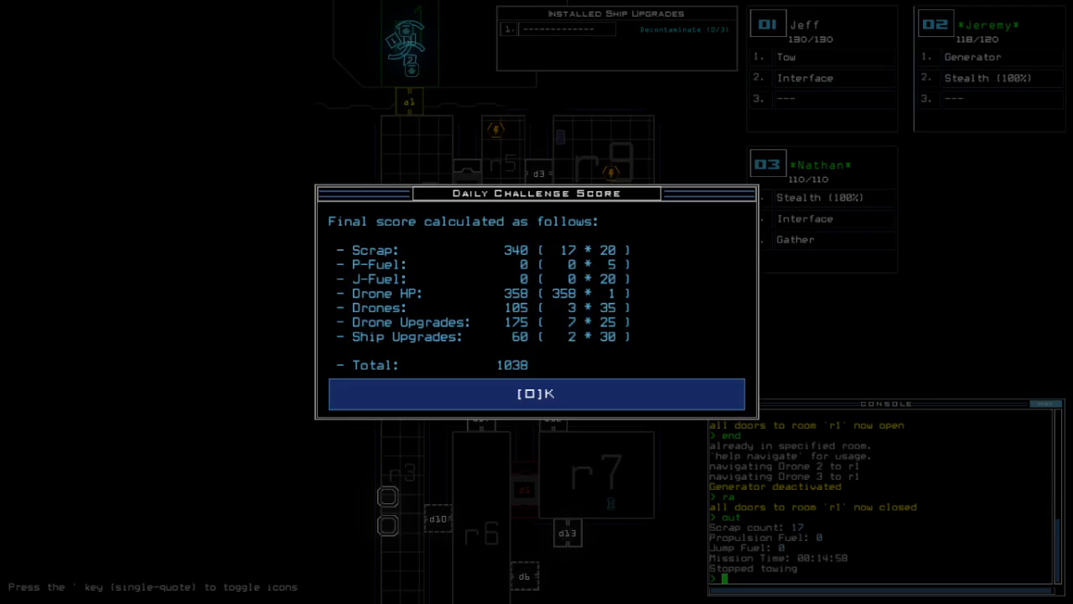
{"action": "left_click", "coordinate": [535, 394]}
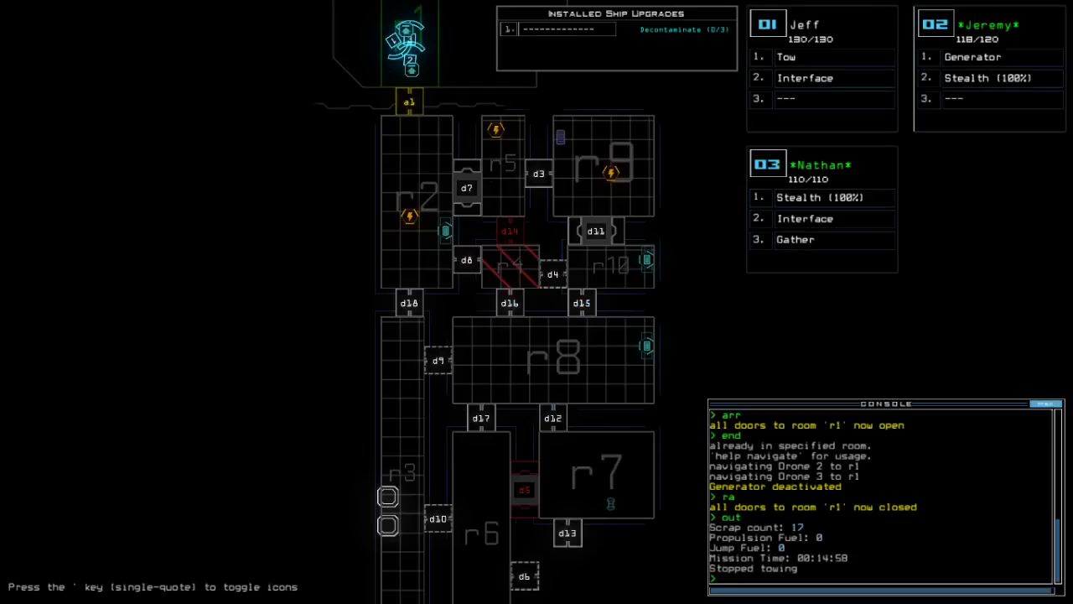